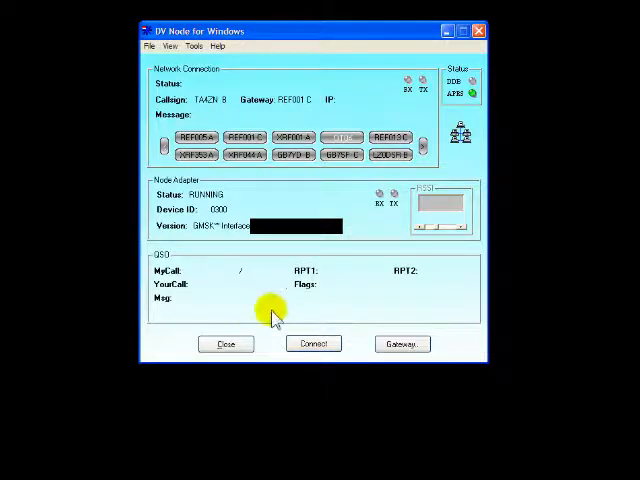
pyautogui.moveTo(280, 300)
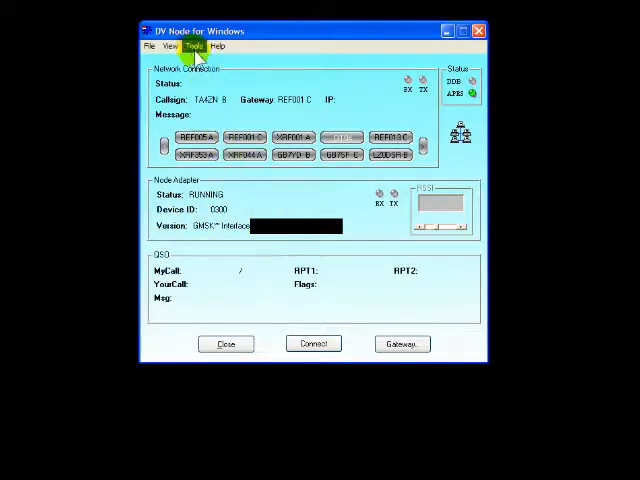
# - Browse the Help and Tools menus and bring up the DV Node Settings window
pyautogui.click(216, 46)
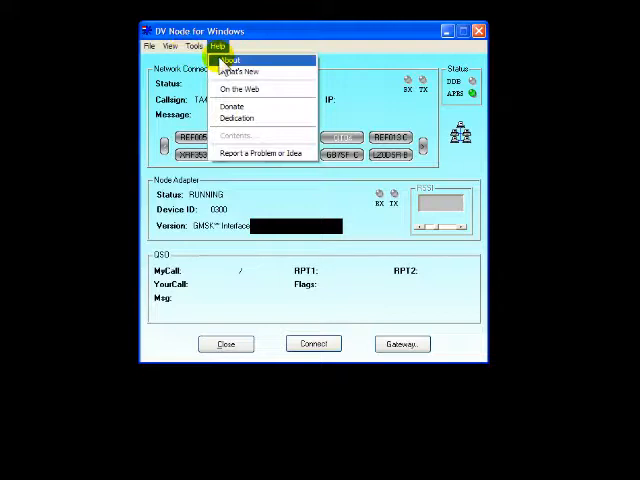
pyautogui.click(228, 58)
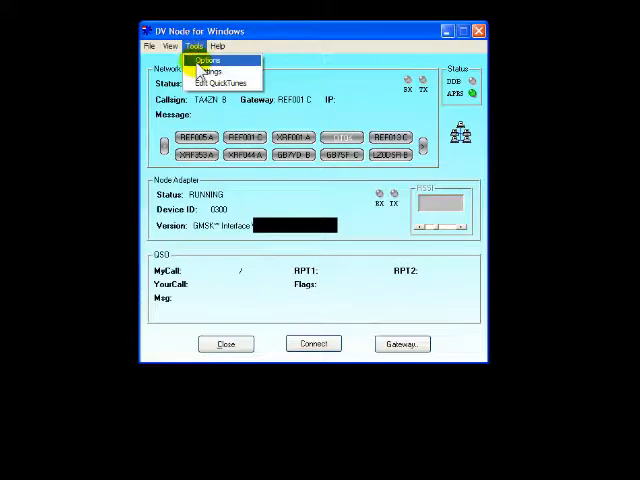
pyautogui.click(204, 60)
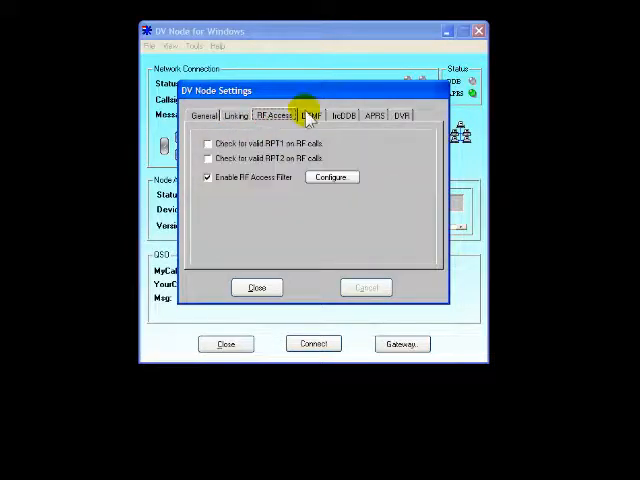
# - Review the DTMF, ircDDB and APRS settings pages, then close DV Node Settings
pyautogui.click(308, 114)
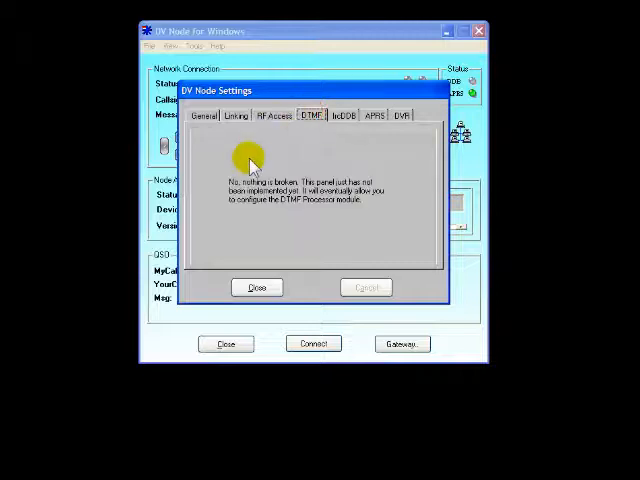
pyautogui.moveTo(304, 168)
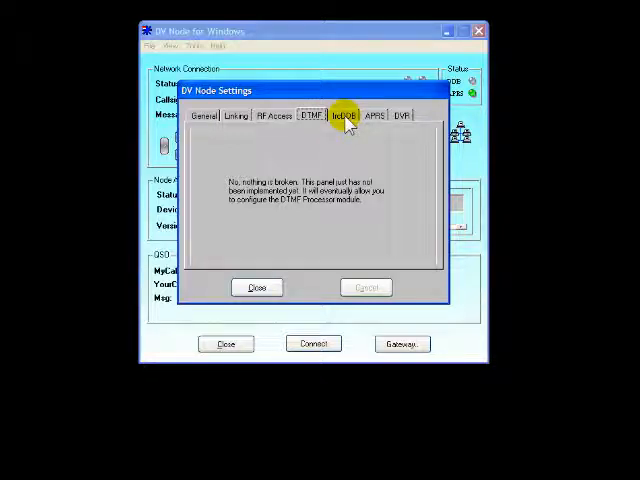
pyautogui.click(342, 116)
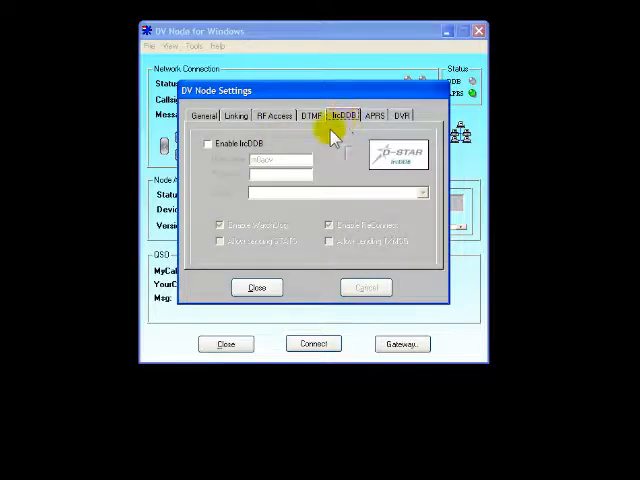
pyautogui.click(374, 116)
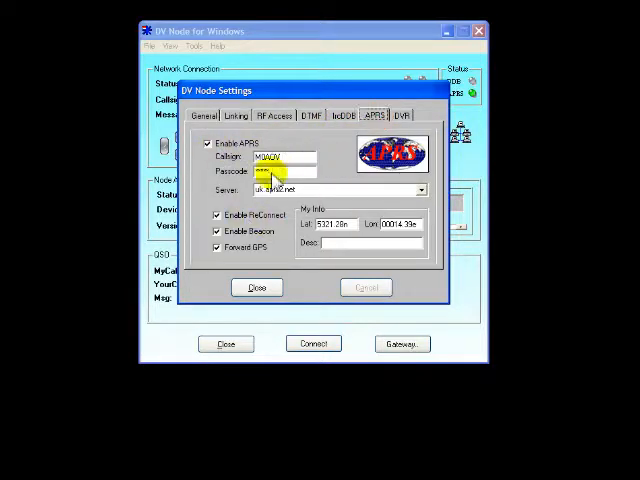
pyautogui.click(400, 116)
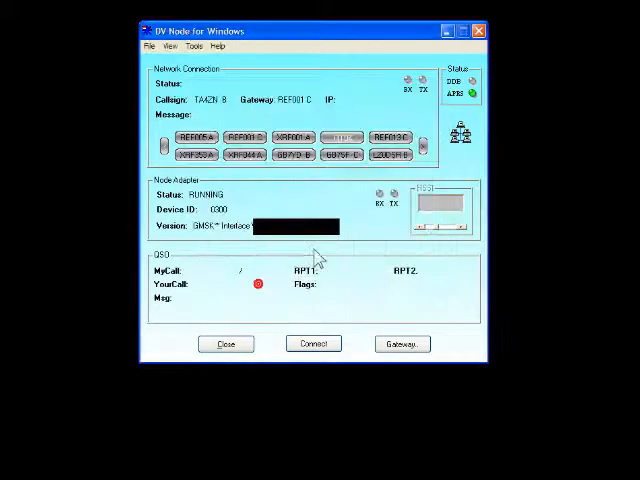
# - Link the node to reflector REF001 C, receive a transmission, then disconnect it
pyautogui.click(242, 136)
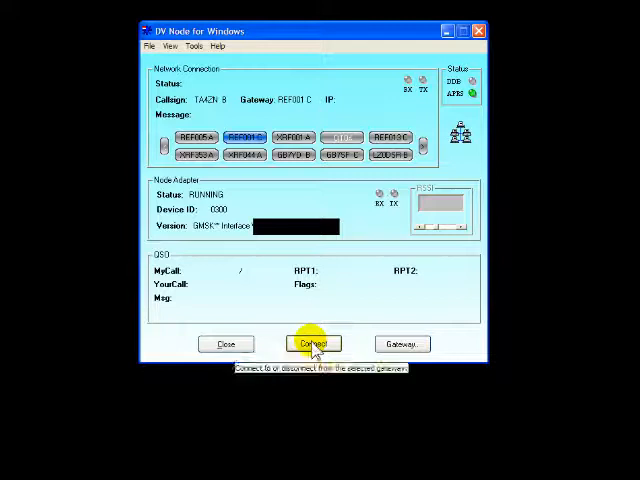
pyautogui.click(312, 344)
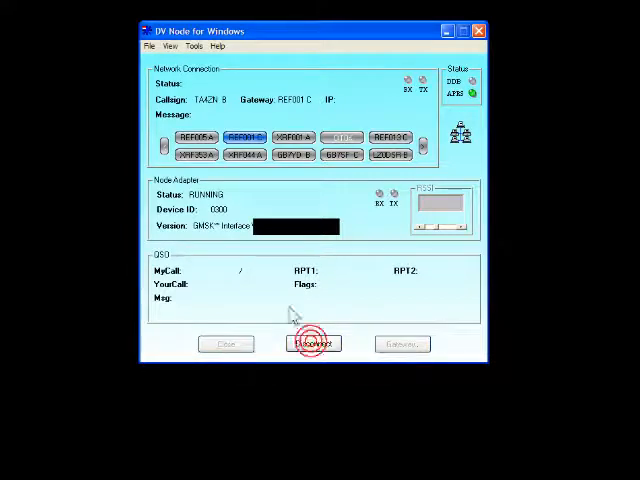
pyautogui.click(312, 344)
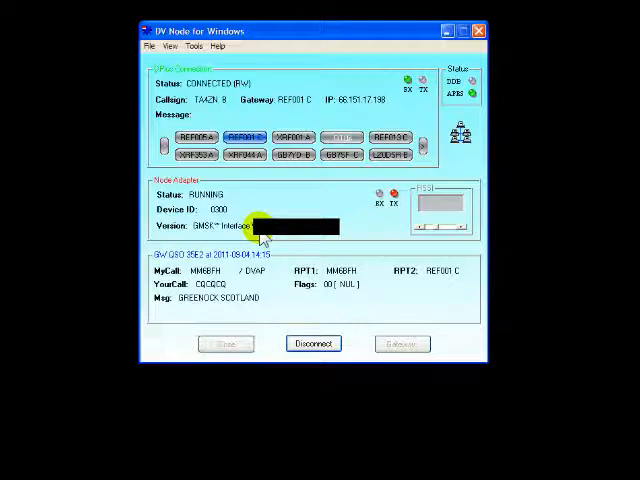
pyautogui.click(312, 344)
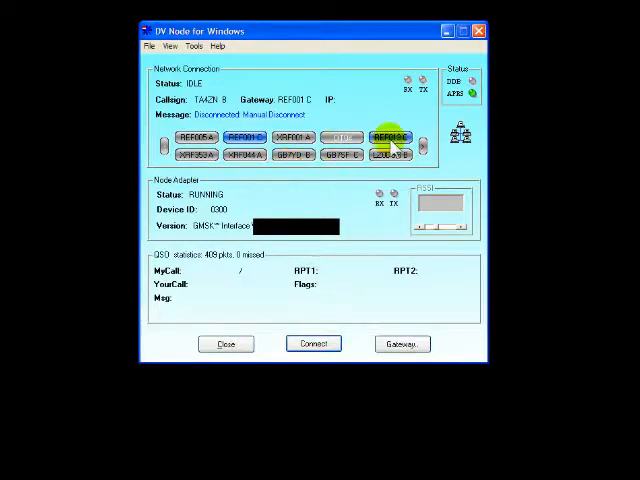
# - Link to another reflector gateway, then disconnect to switch to a REF gateway on module A
pyautogui.click(292, 136)
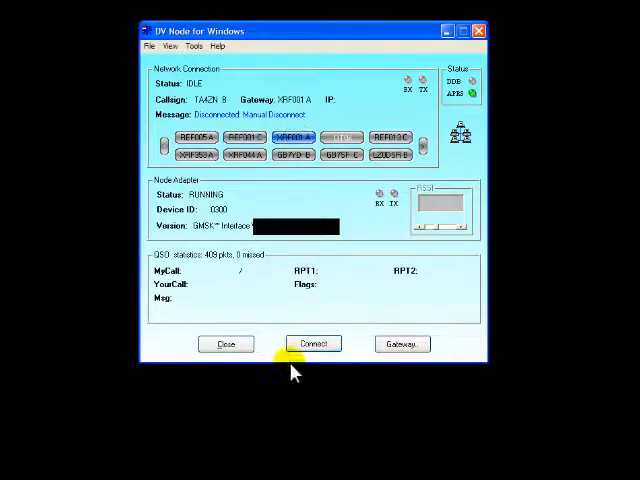
pyautogui.click(312, 344)
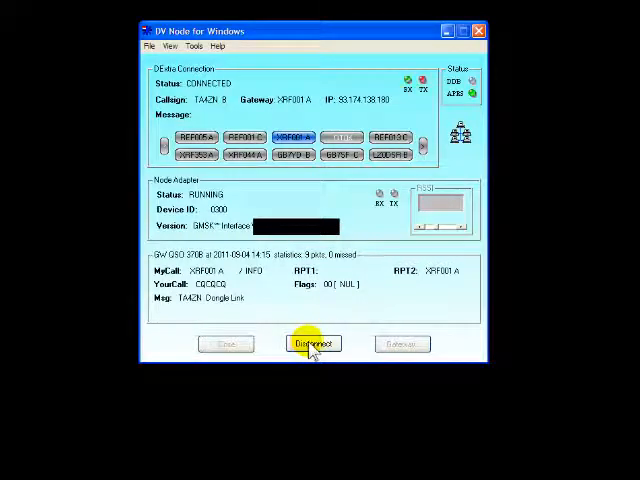
pyautogui.moveTo(312, 344)
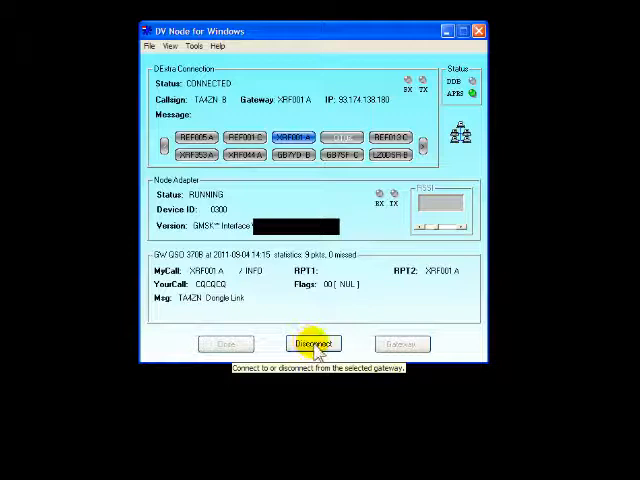
pyautogui.click(312, 344)
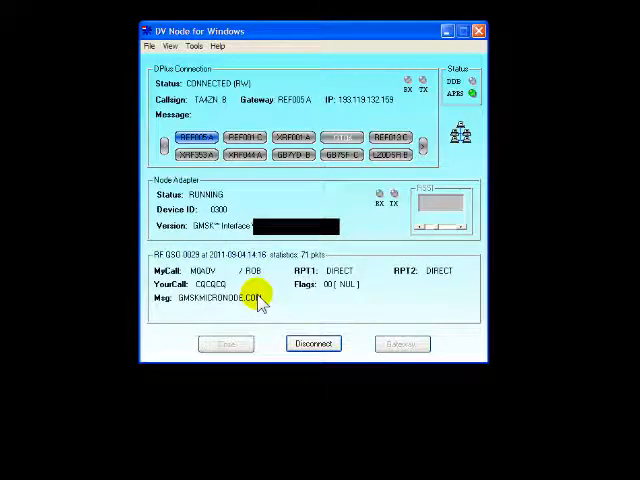
pyautogui.moveTo(264, 208)
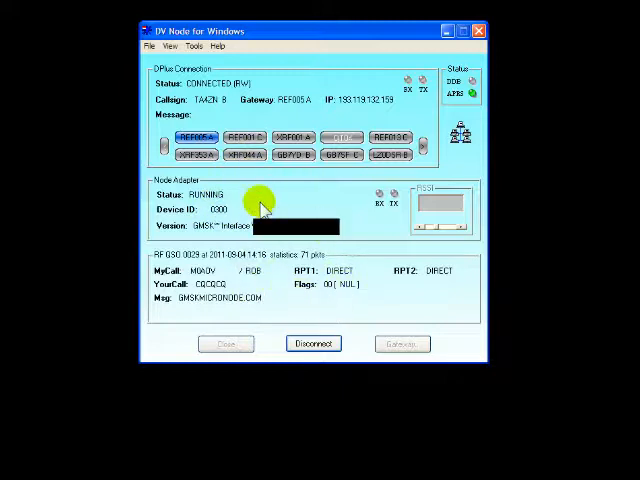
pyautogui.moveTo(220, 276)
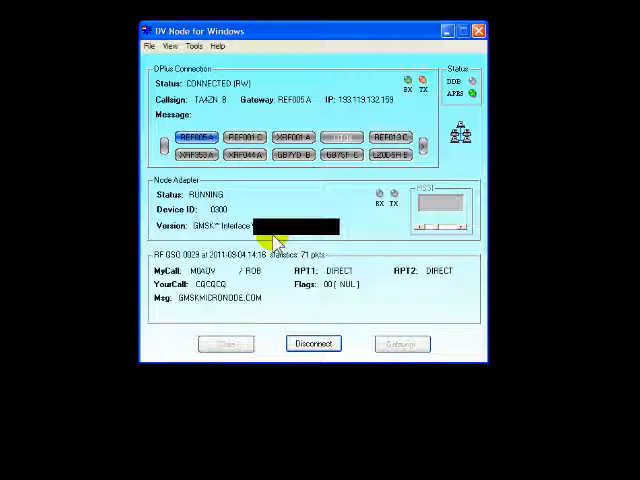
pyautogui.click(212, 46)
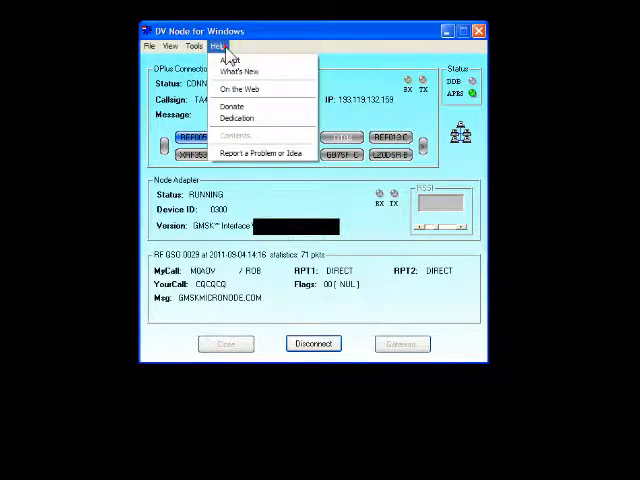
pyautogui.click(230, 60)
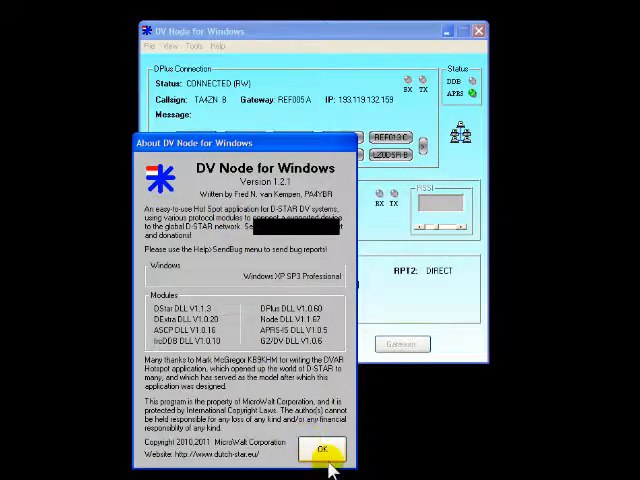
pyautogui.click(320, 450)
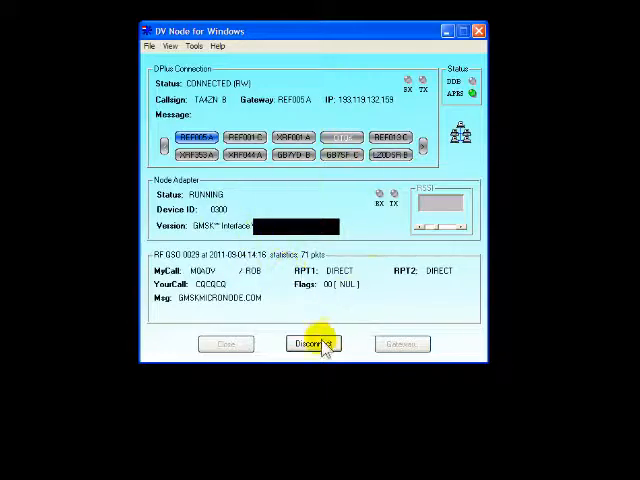
pyautogui.moveTo(312, 344)
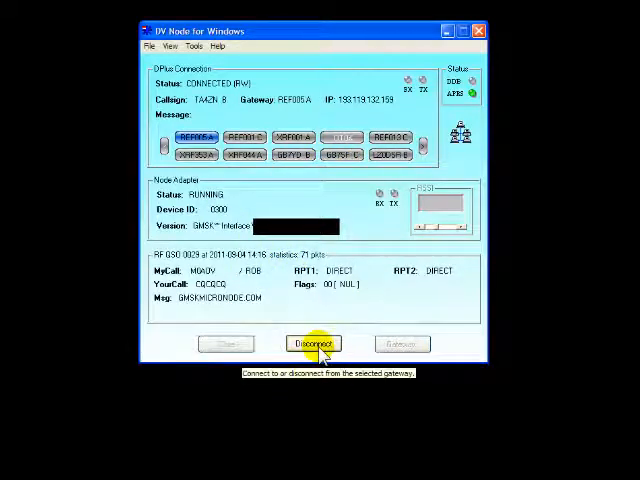